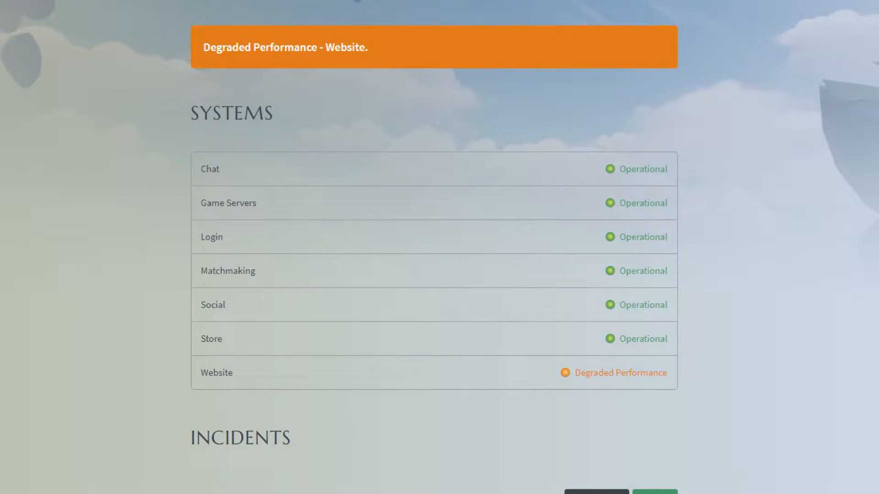
mouse_move(437, 121)
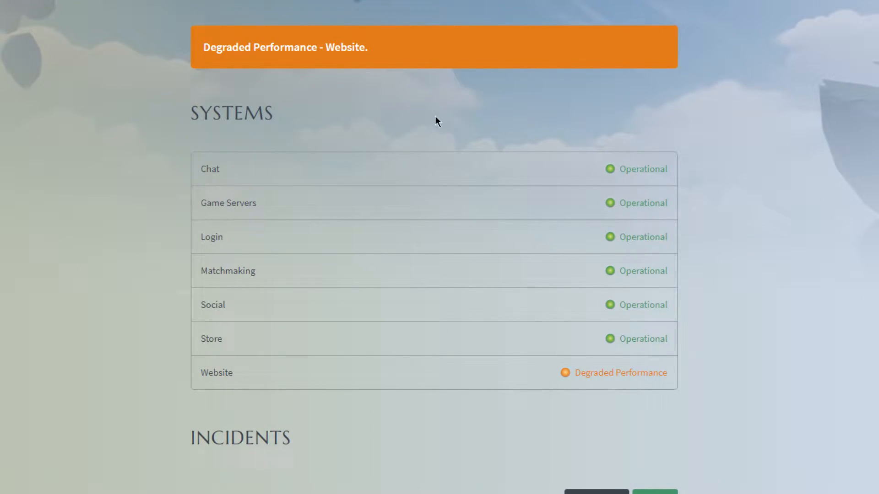
Step: Scroll the status page past the Systems list to read the recent Incidents section
scroll("down", 3)
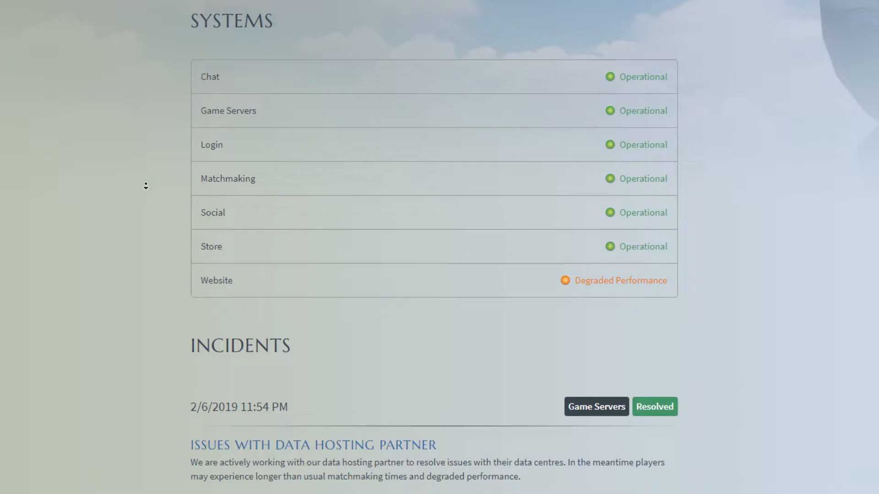
scroll("down", 3)
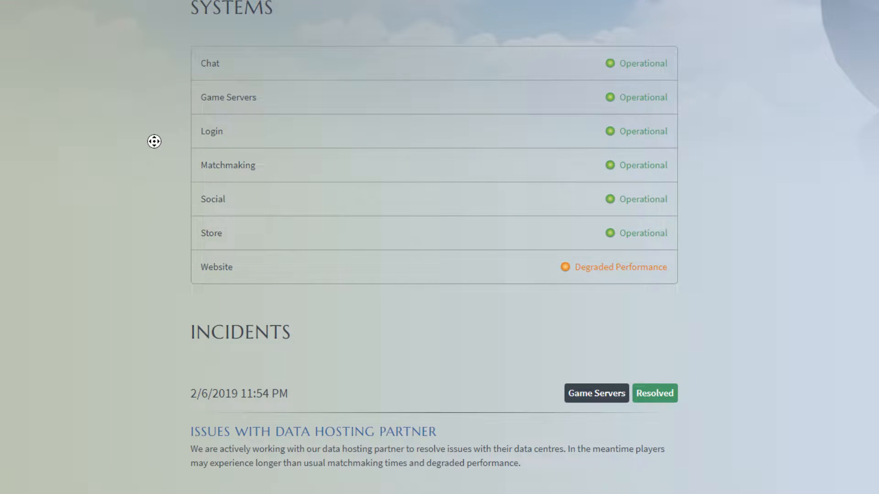
scroll("down", 3)
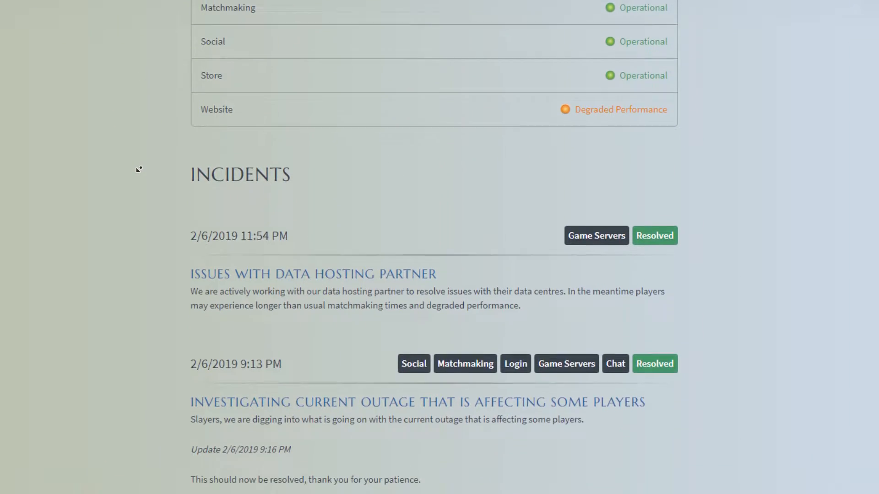
scroll("down", 3)
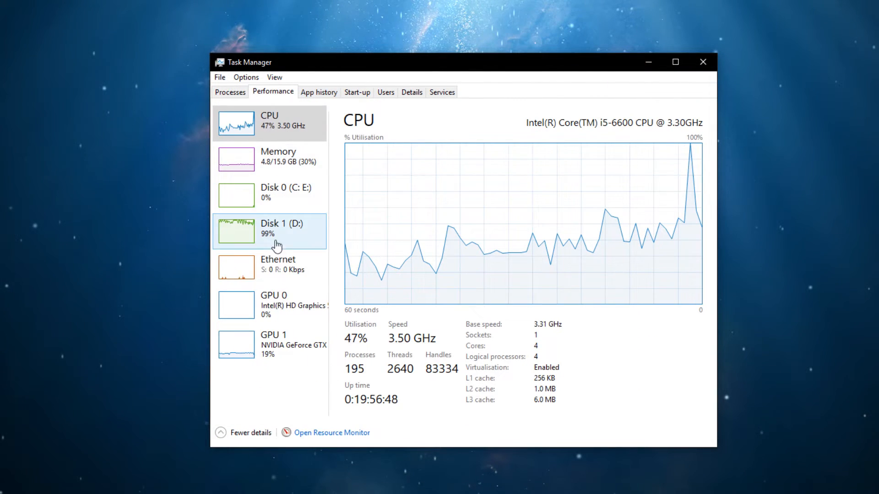
Step: Launch Resource Monitor from the Performance view for detailed resource usage
left_click(332, 432)
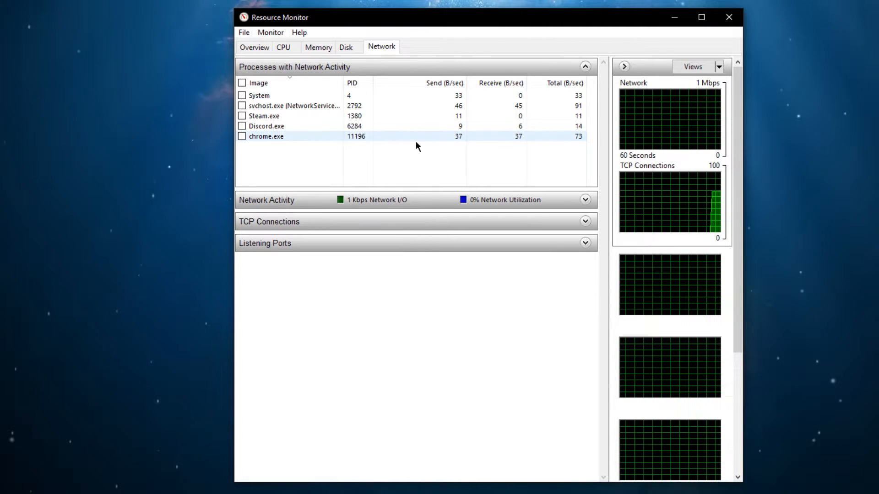
Step: Select Steam.exe in the Network list, bring up its process actions, then close Resource Monitor
left_click(264, 117)
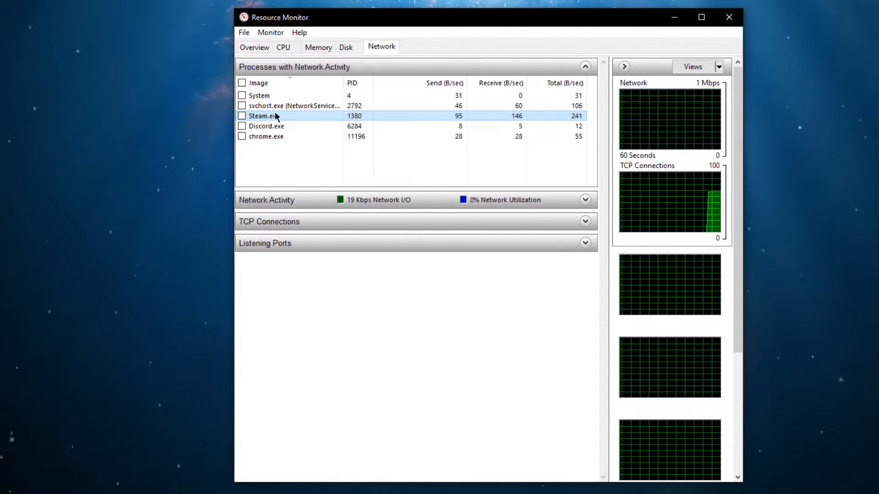
right_click(261, 116)
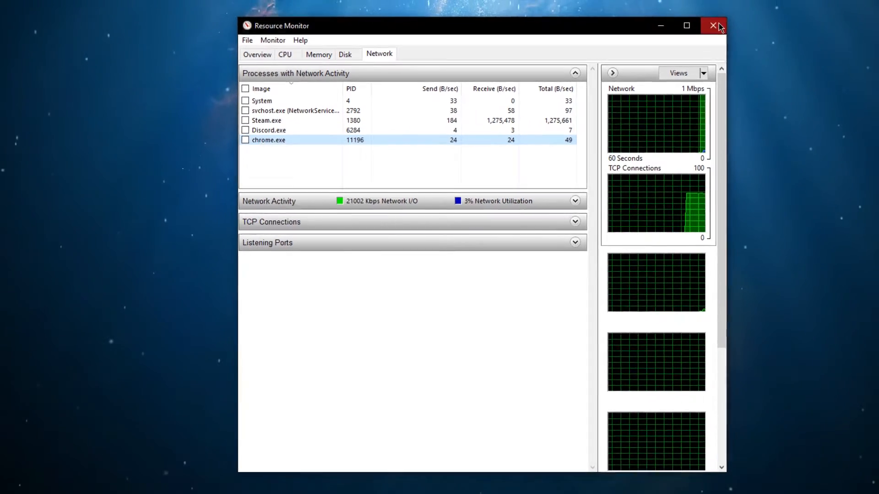
left_click(713, 26)
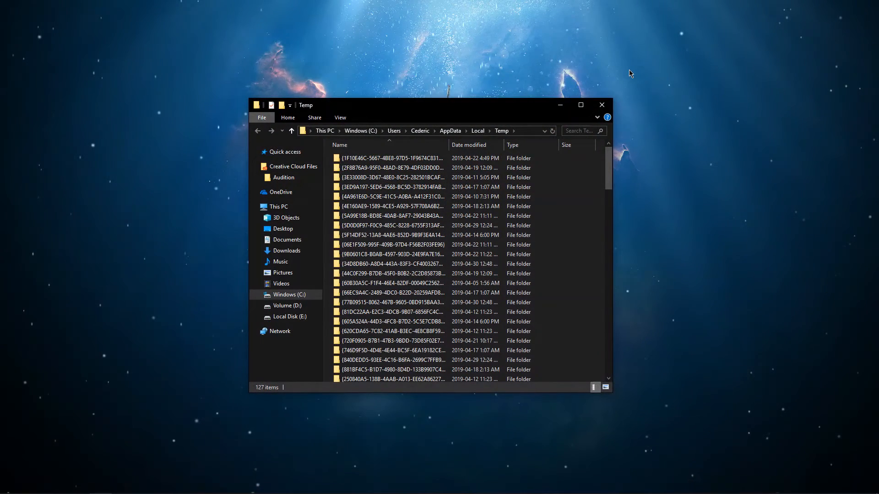
Step: Select all 127 items in the Temp folder with Ctrl+A
key("ctrl+a")
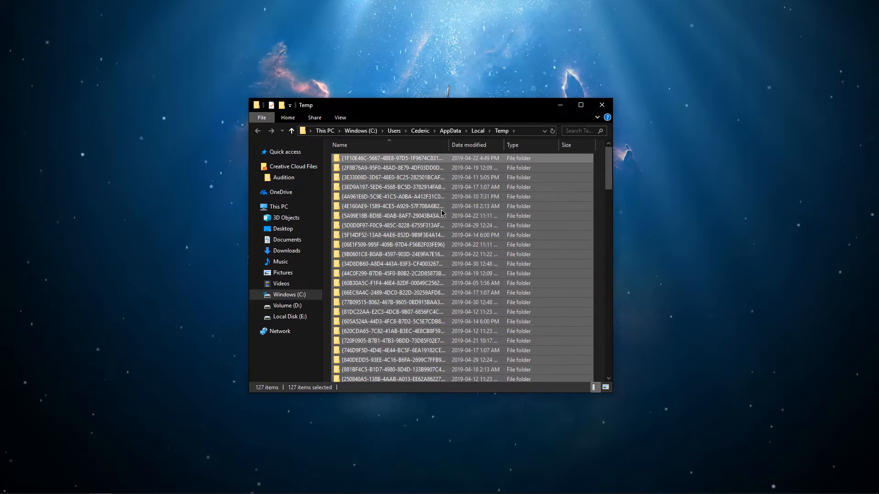